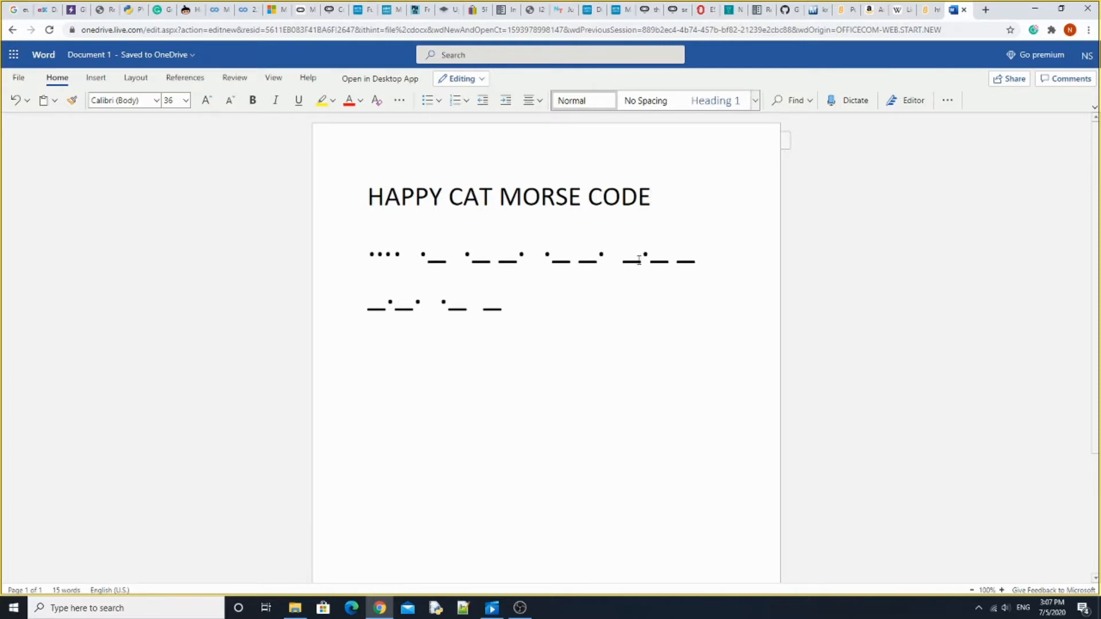
mouse_move(641, 236)
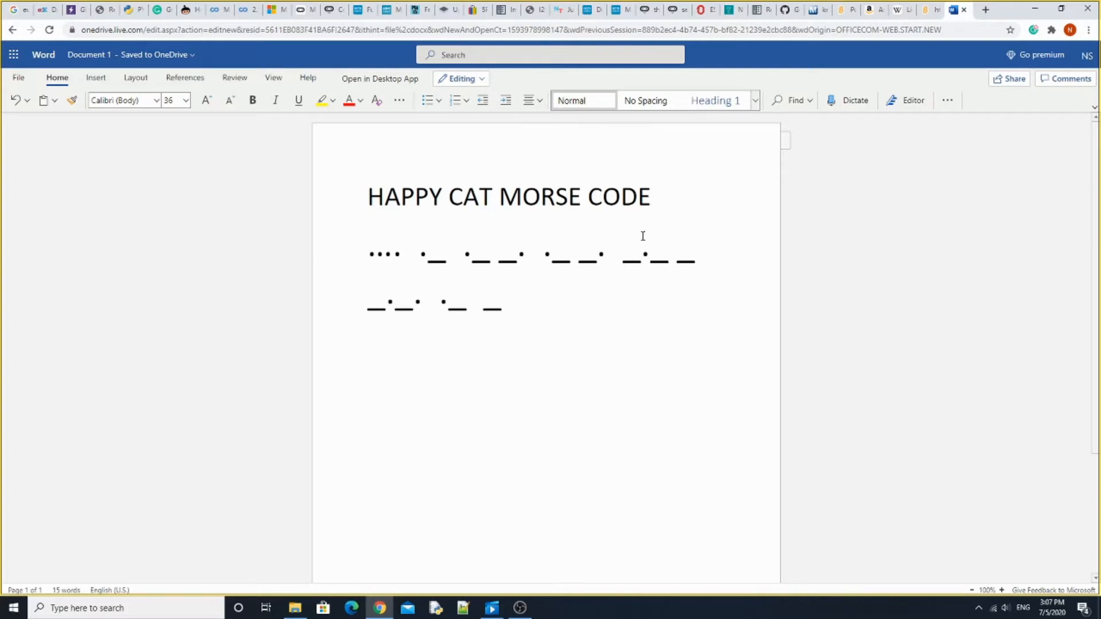
mouse_move(658, 257)
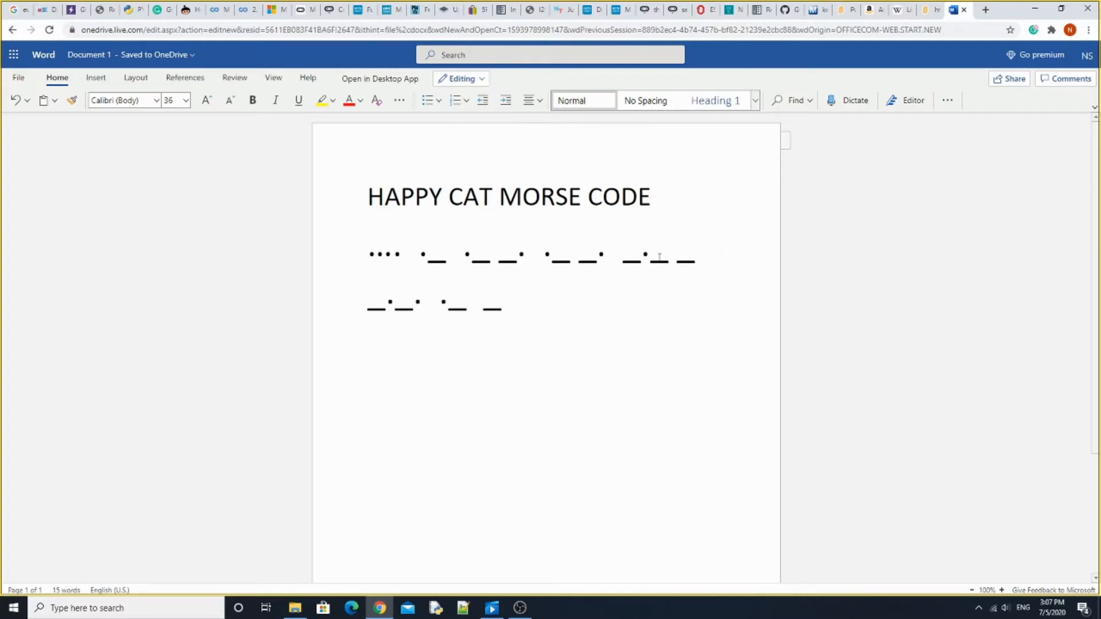